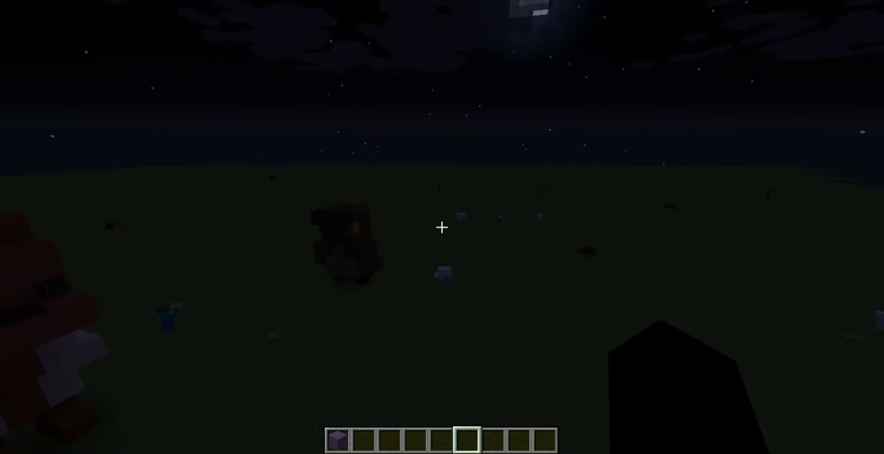
{"action": "mouse_move", "coordinate": [442, 226]}
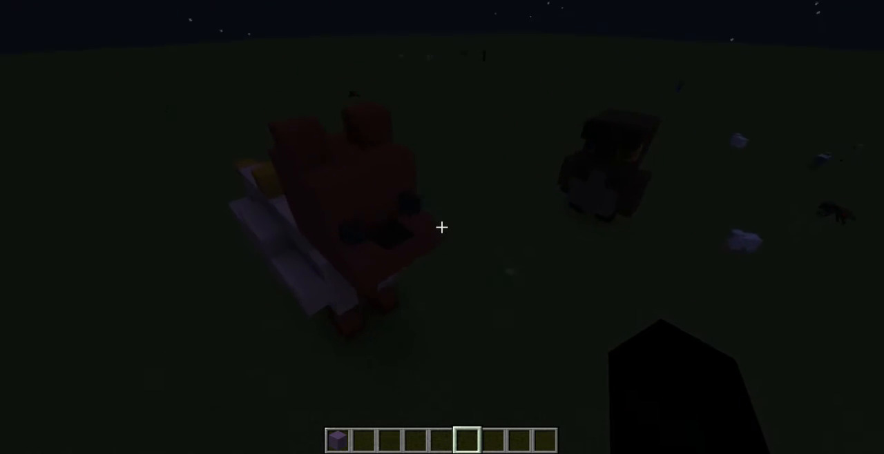
{"action": "mouse_move", "coordinate": [442, 226]}
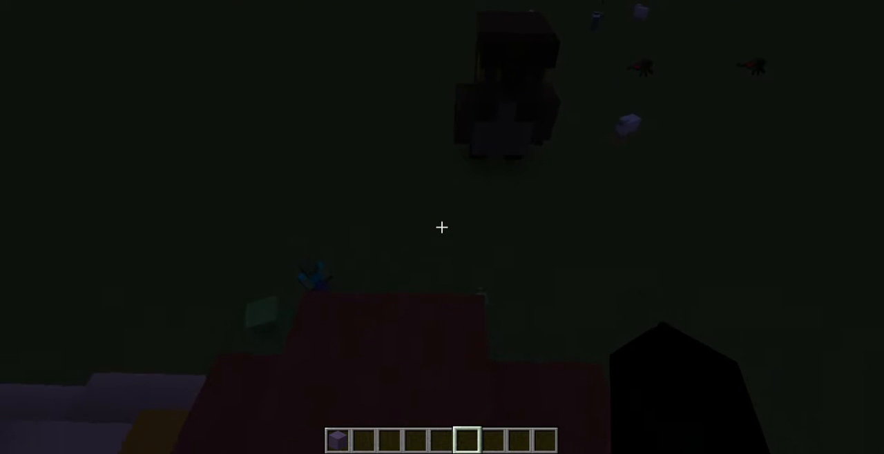
{"action": "mouse_move", "coordinate": [442, 226]}
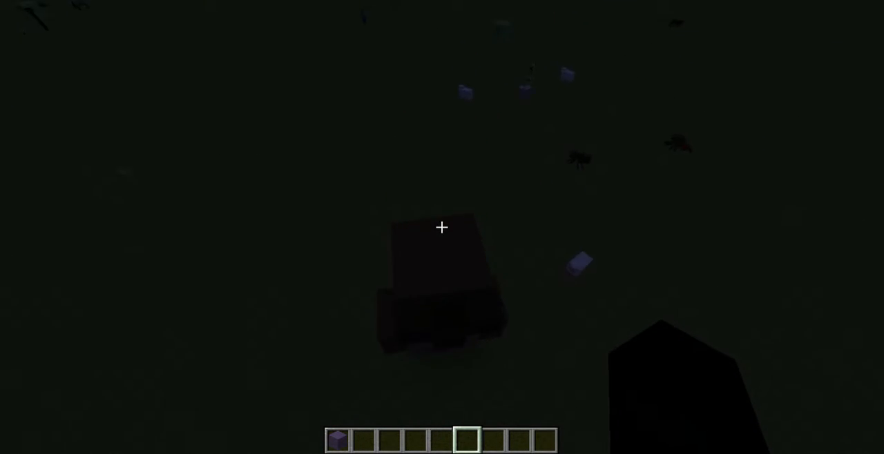
{"action": "mouse_move", "coordinate": [442, 226]}
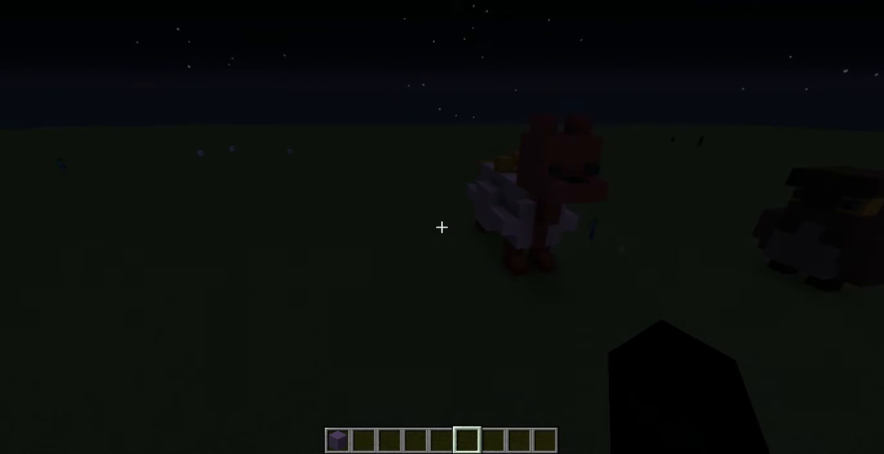
Search the block inventory for 'sk', then select Blue Hardened Clay from hotbar slot 1 as the building block
{"action": "key", "text": "e"}
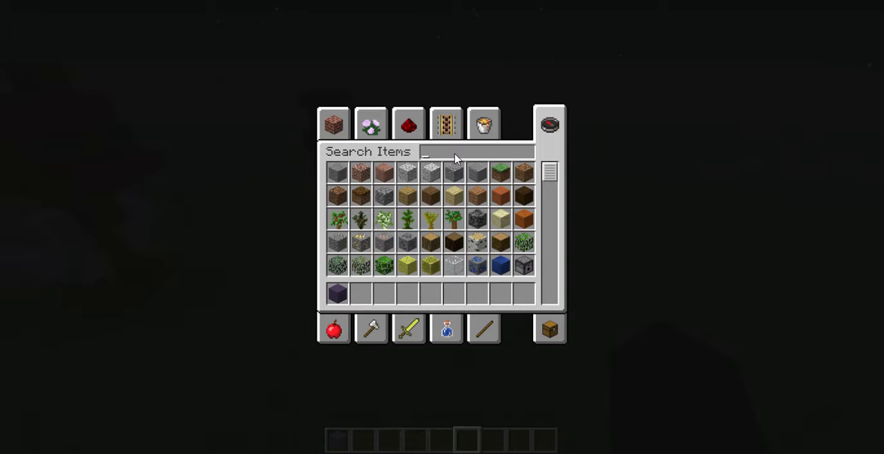
{"action": "type", "text": "sk"}
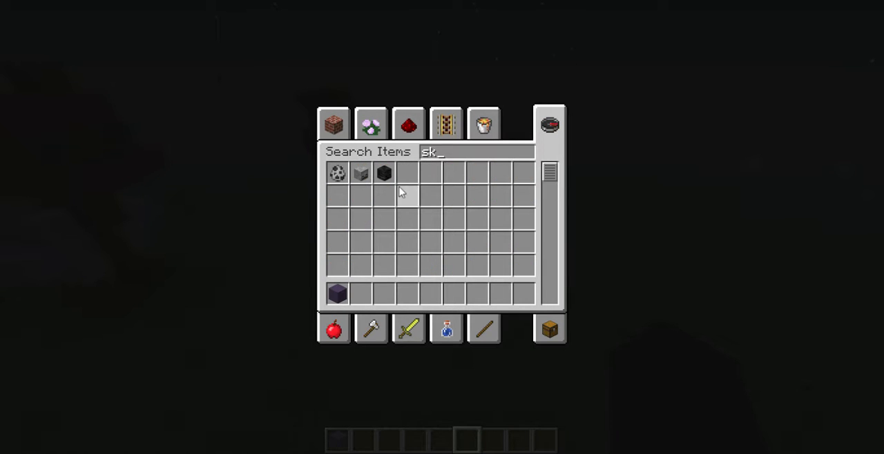
{"action": "key", "text": "Escape"}
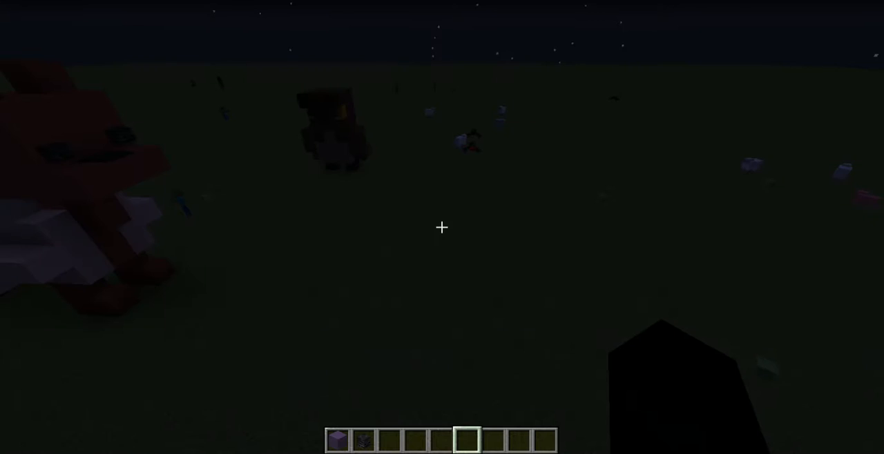
{"action": "key", "text": "1"}
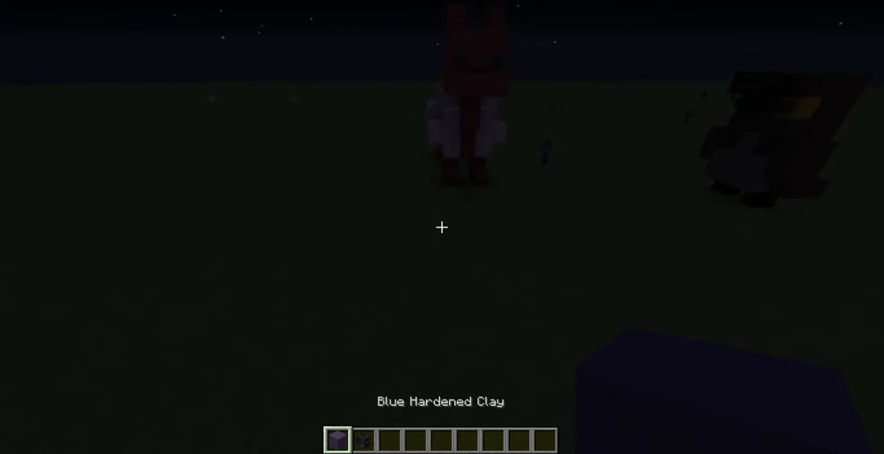
{"action": "mouse_move", "coordinate": [442, 227]}
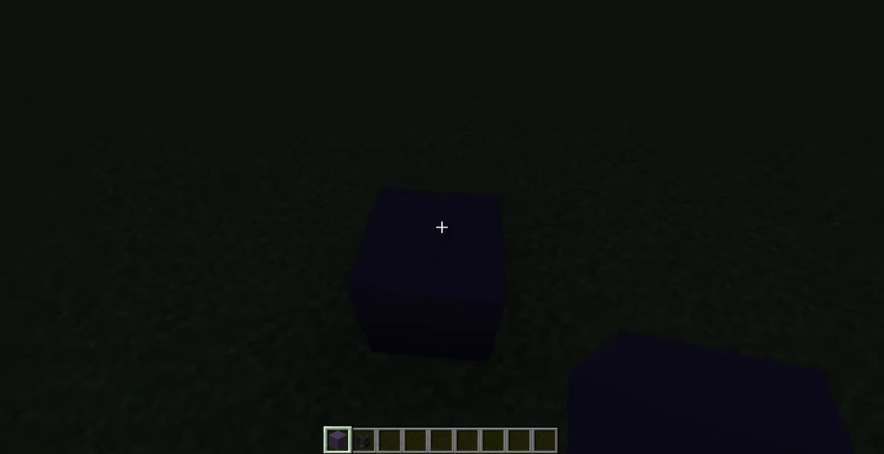
{"action": "mouse_move", "coordinate": [442, 227]}
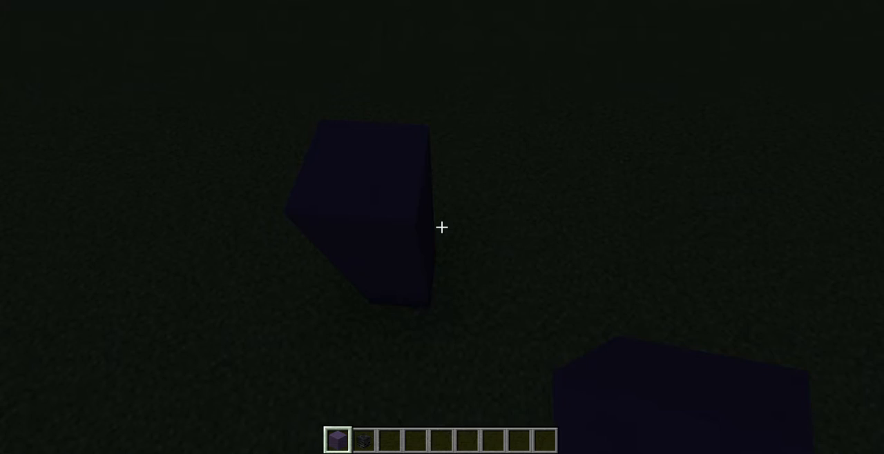
{"action": "mouse_move", "coordinate": [442, 227]}
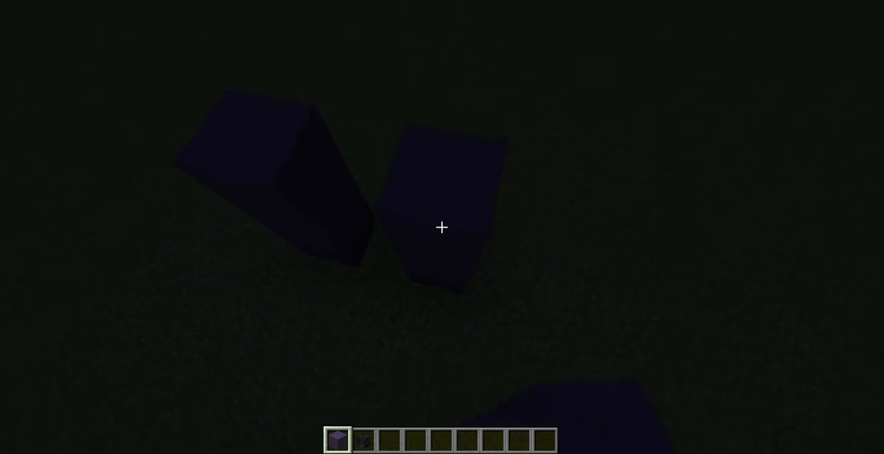
{"action": "mouse_move", "coordinate": [442, 228]}
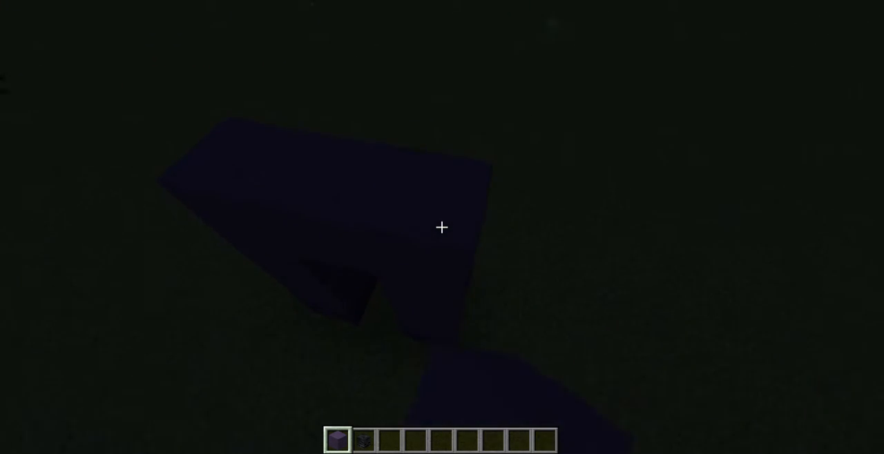
{"action": "mouse_move", "coordinate": [442, 228]}
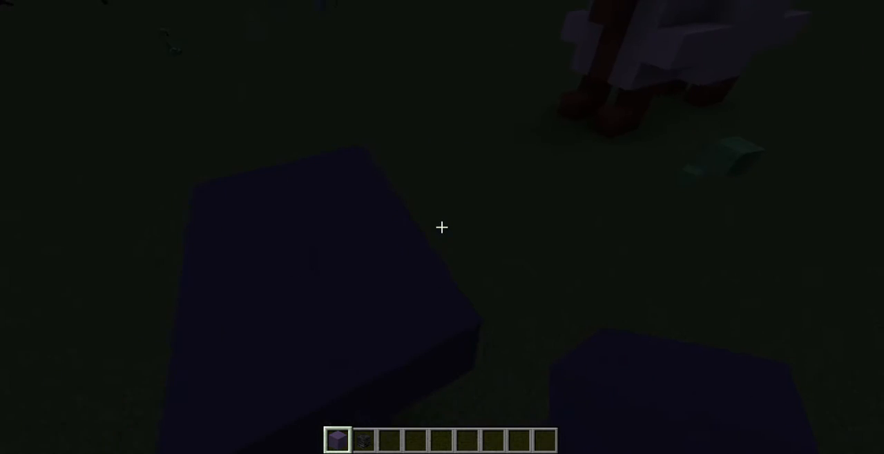
{"action": "mouse_move", "coordinate": [442, 226]}
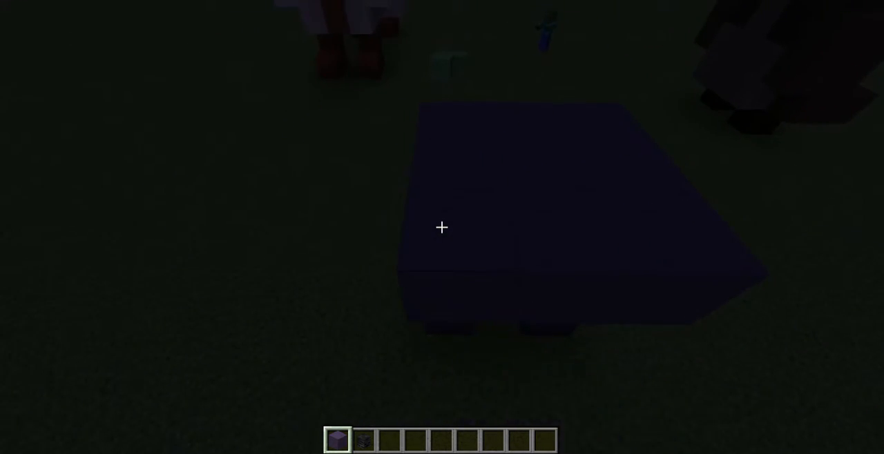
{"action": "mouse_move", "coordinate": [441, 228]}
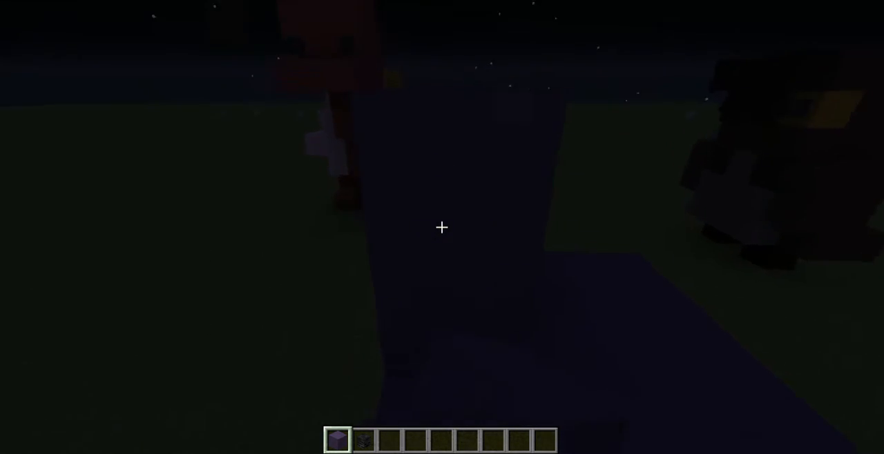
{"action": "mouse_move", "coordinate": [441, 227]}
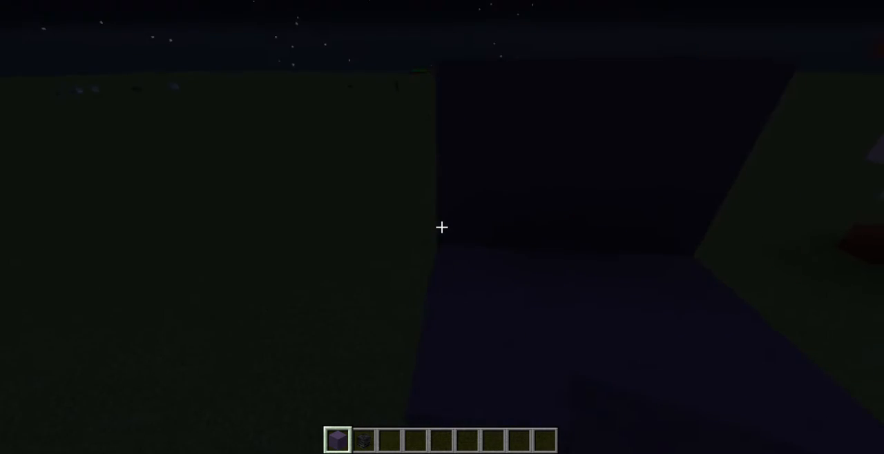
{"action": "mouse_move", "coordinate": [442, 228]}
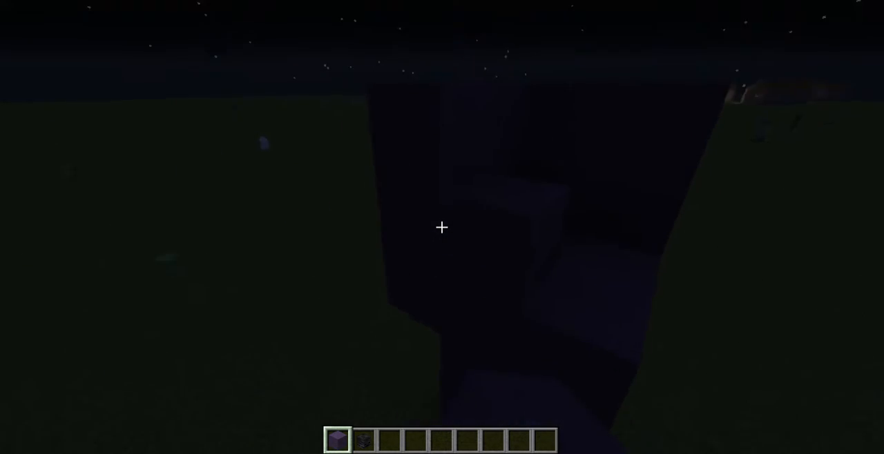
{"action": "mouse_move", "coordinate": [441, 228]}
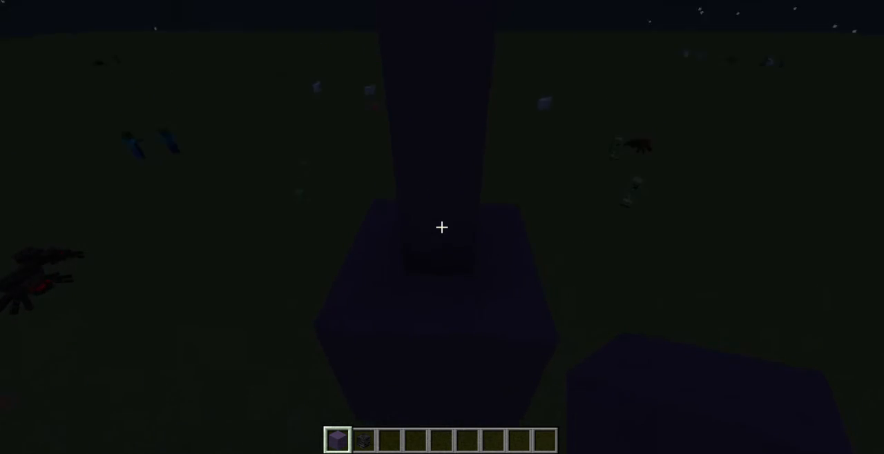
{"action": "mouse_move", "coordinate": [442, 227]}
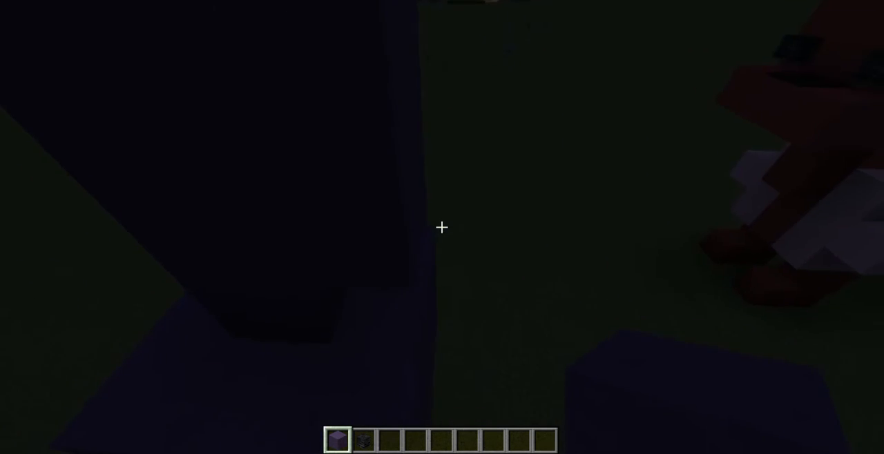
{"action": "mouse_move", "coordinate": [442, 226]}
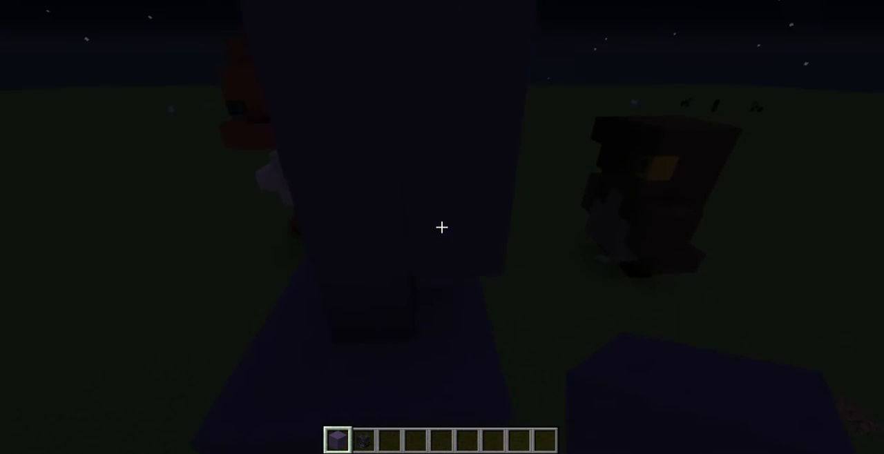
{"action": "mouse_move", "coordinate": [442, 226]}
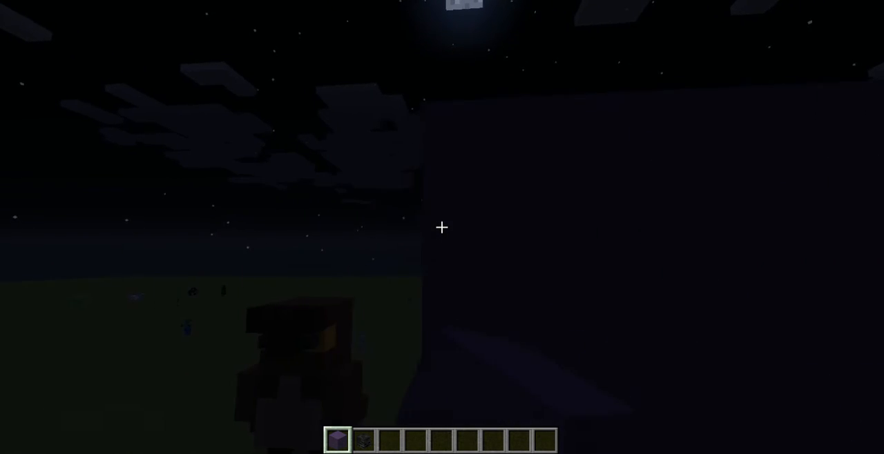
{"action": "mouse_move", "coordinate": [442, 226]}
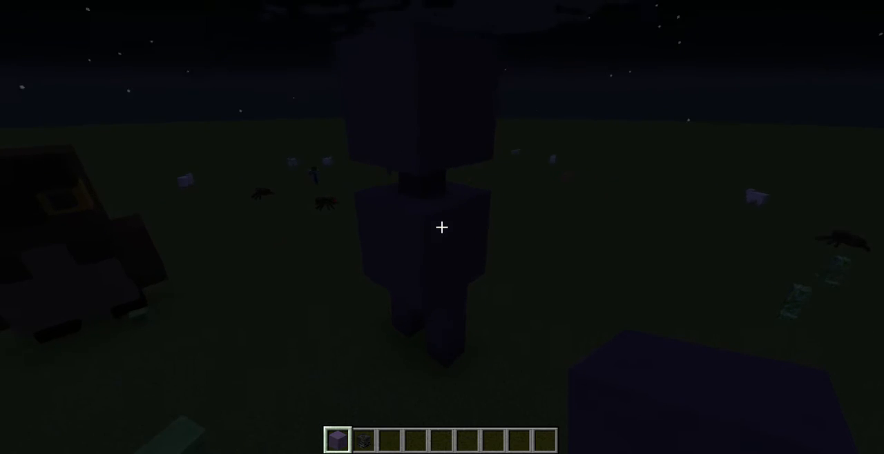
{"action": "mouse_move", "coordinate": [441, 228]}
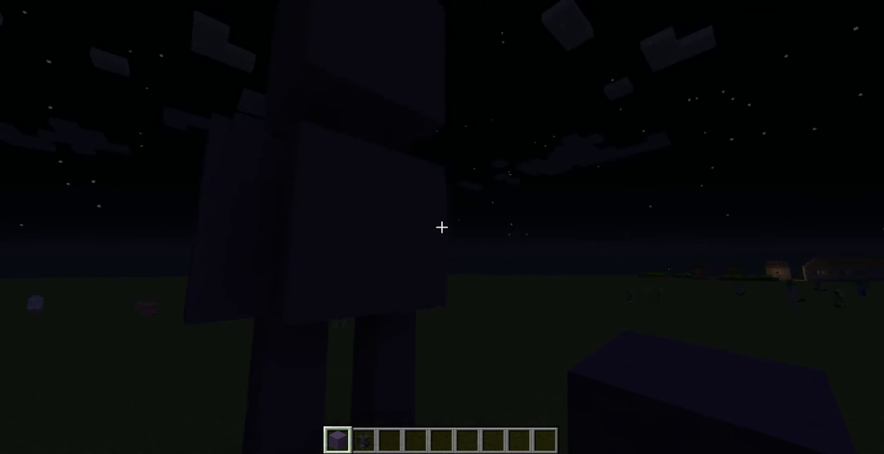
{"action": "mouse_move", "coordinate": [442, 227]}
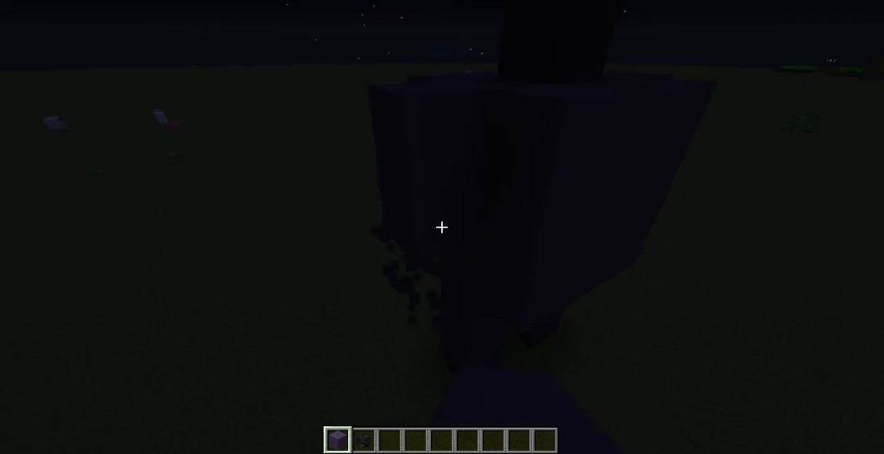
{"action": "mouse_move", "coordinate": [442, 228]}
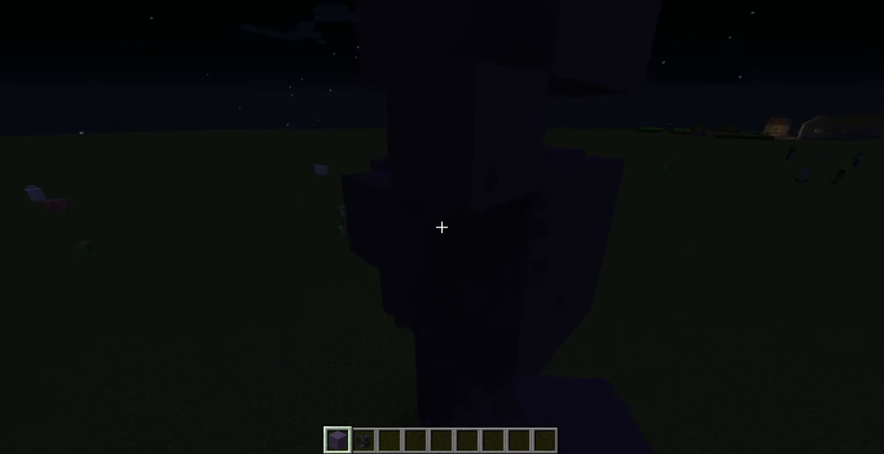
{"action": "mouse_move", "coordinate": [442, 226]}
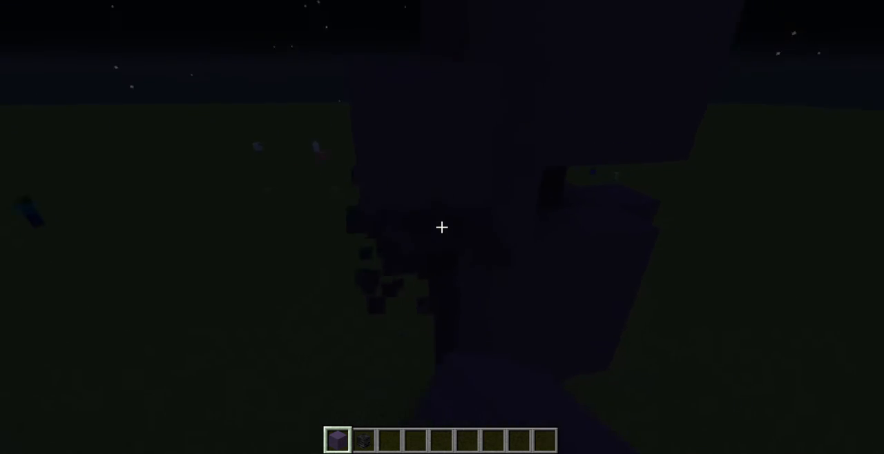
{"action": "mouse_move", "coordinate": [442, 228]}
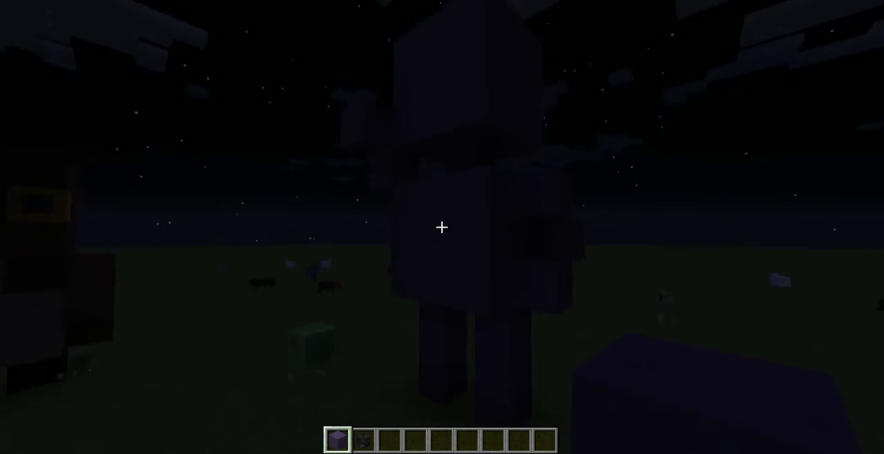
{"action": "mouse_move", "coordinate": [442, 227]}
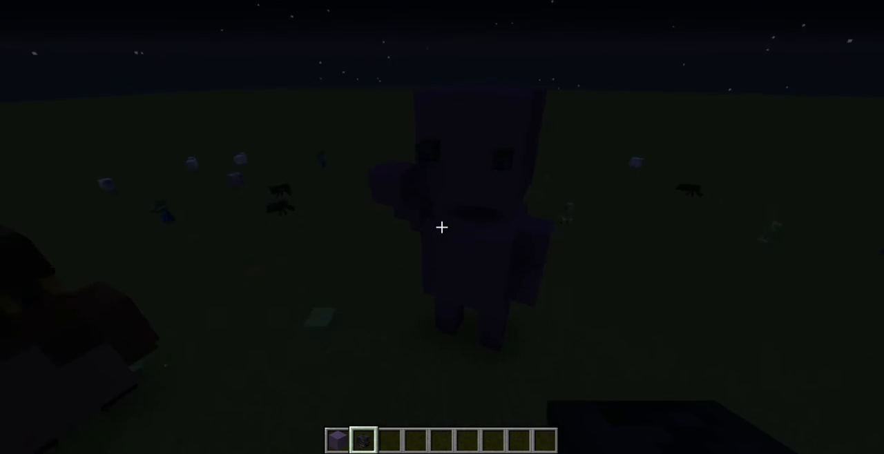
{"action": "mouse_move", "coordinate": [442, 227]}
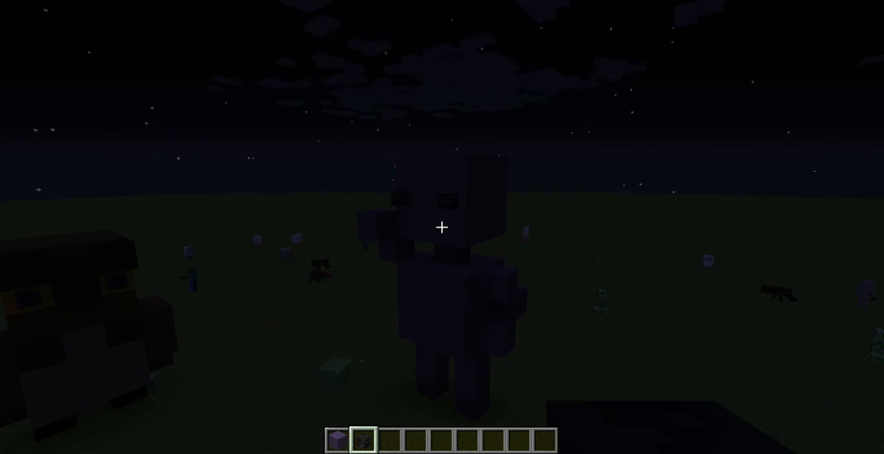